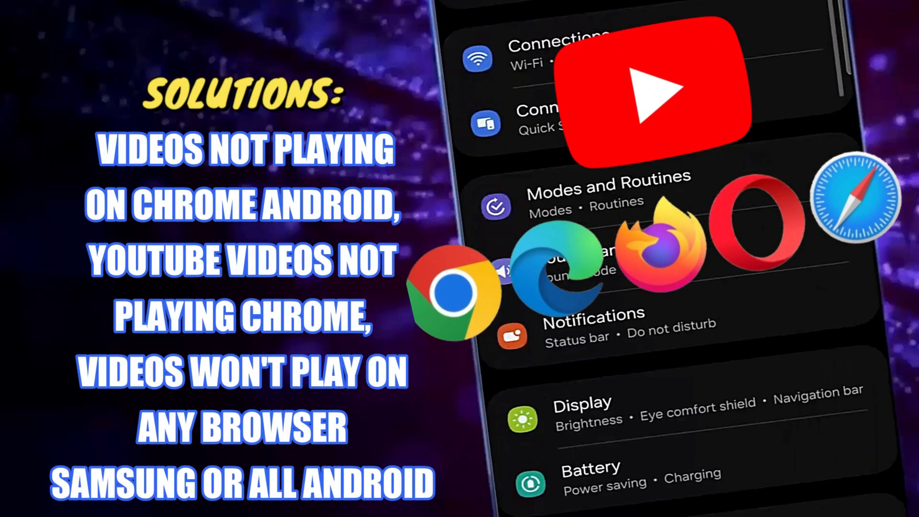
# Scroll the home screen to reveal the app drawer with Settings and Opera
pyautogui.scroll(-3)
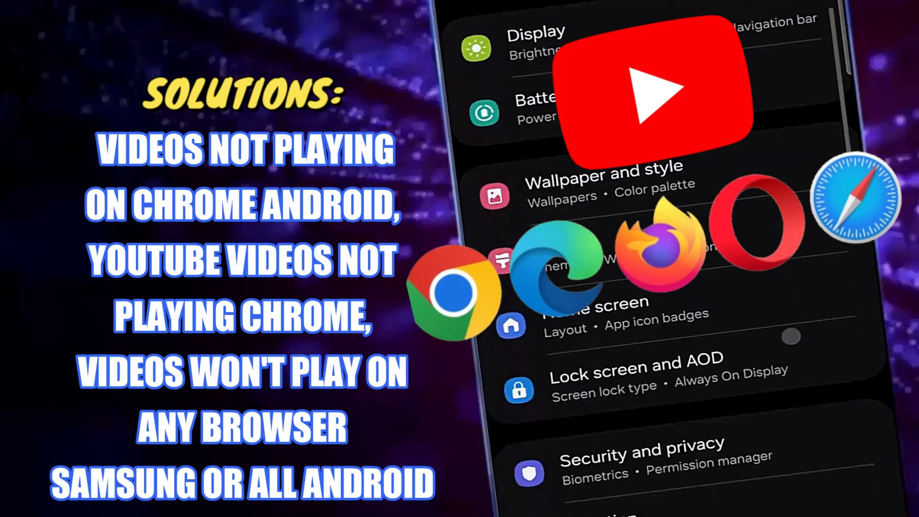
pyautogui.scroll(-3)
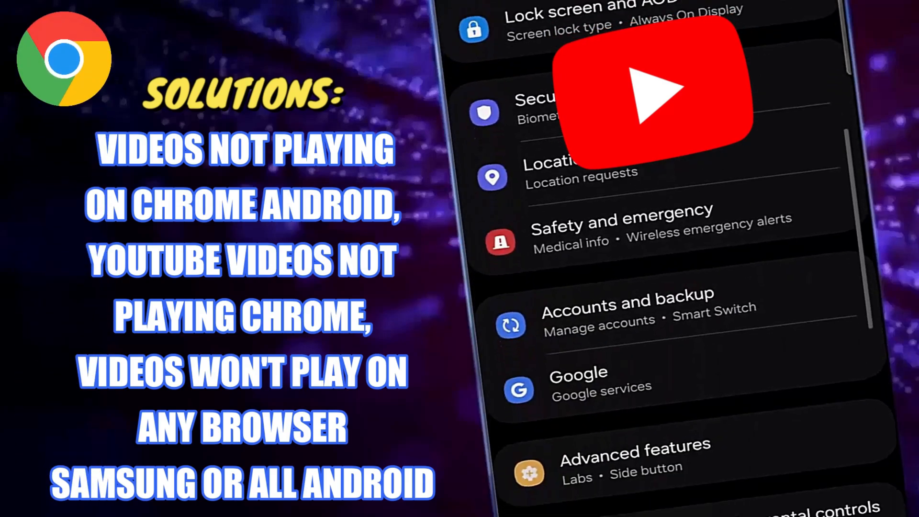
pyautogui.scroll(-3)
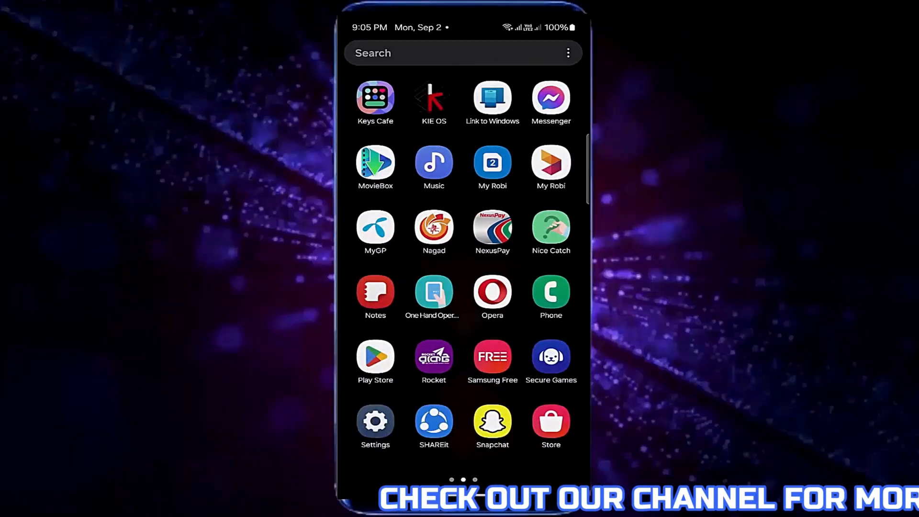
# Launch Chrome from the Google apps folder
pyautogui.hscroll(-3)
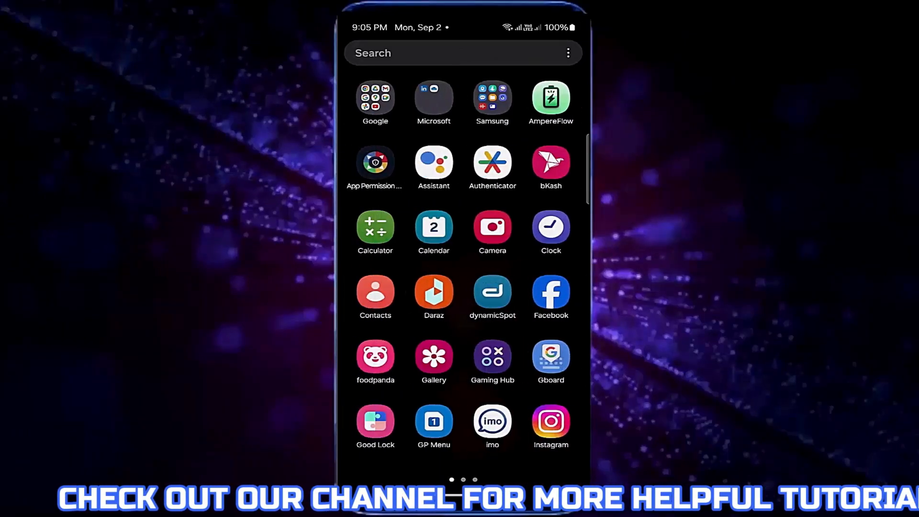
pyautogui.click(376, 98)
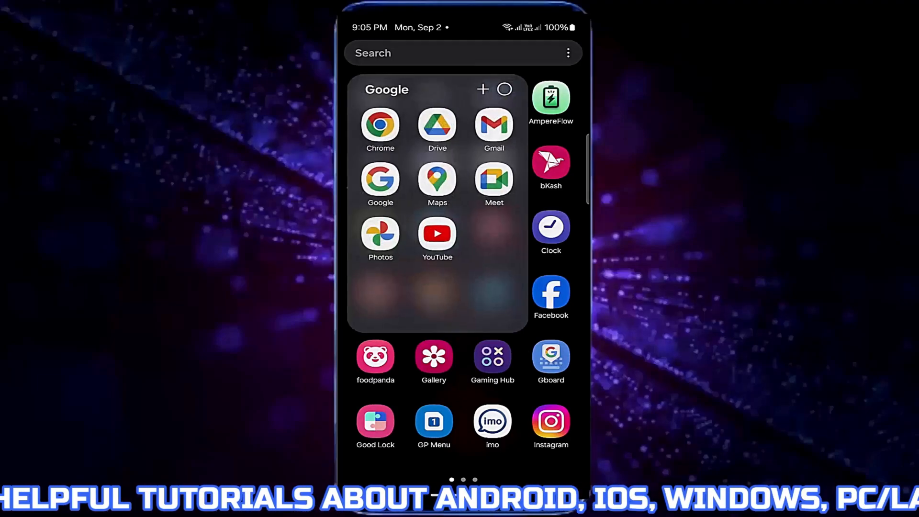
pyautogui.click(381, 125)
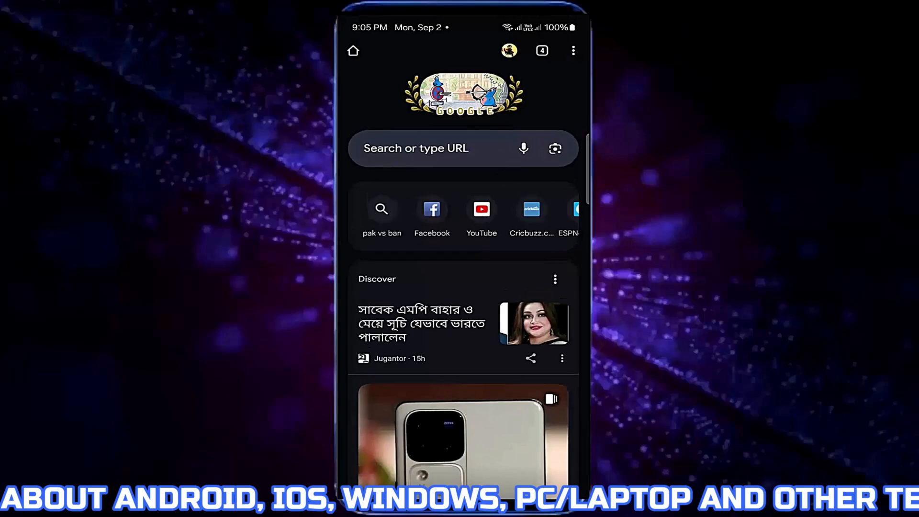
# Delete Chrome's all-time browsing data, including data from important sites
pyautogui.click(573, 51)
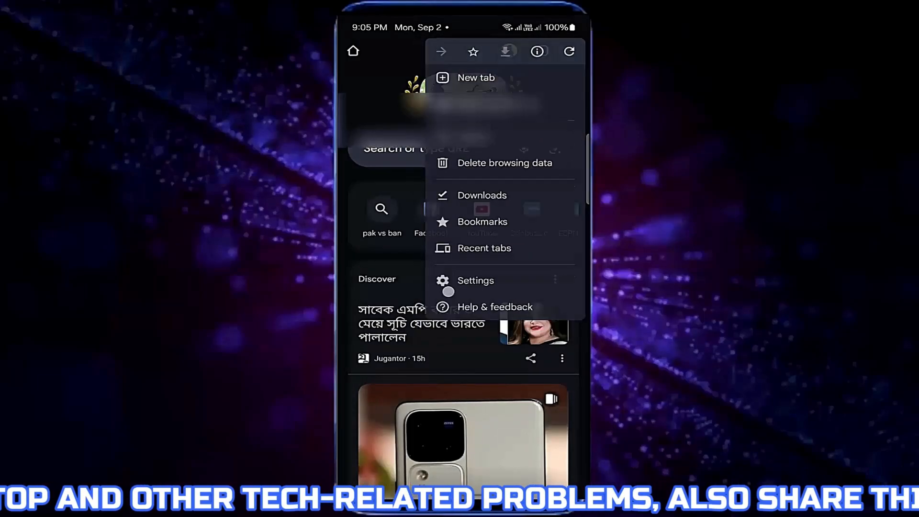
pyautogui.click(476, 280)
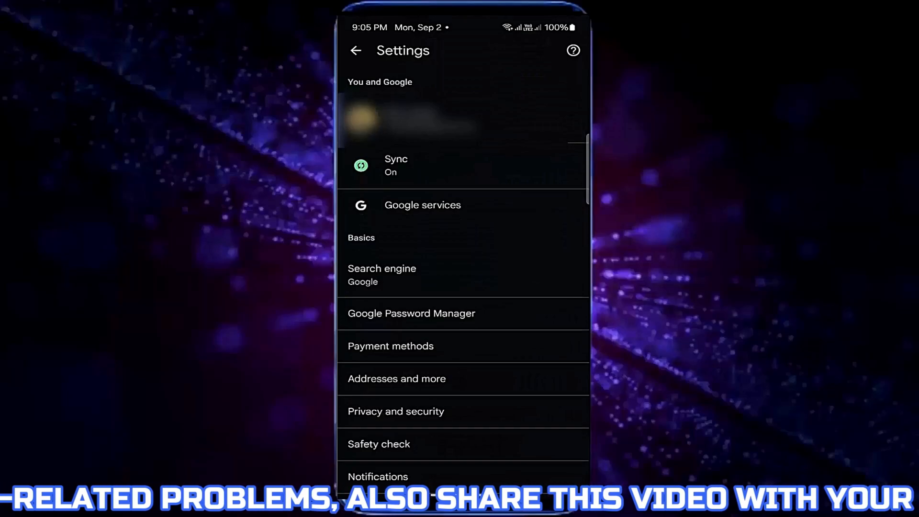
pyautogui.click(396, 411)
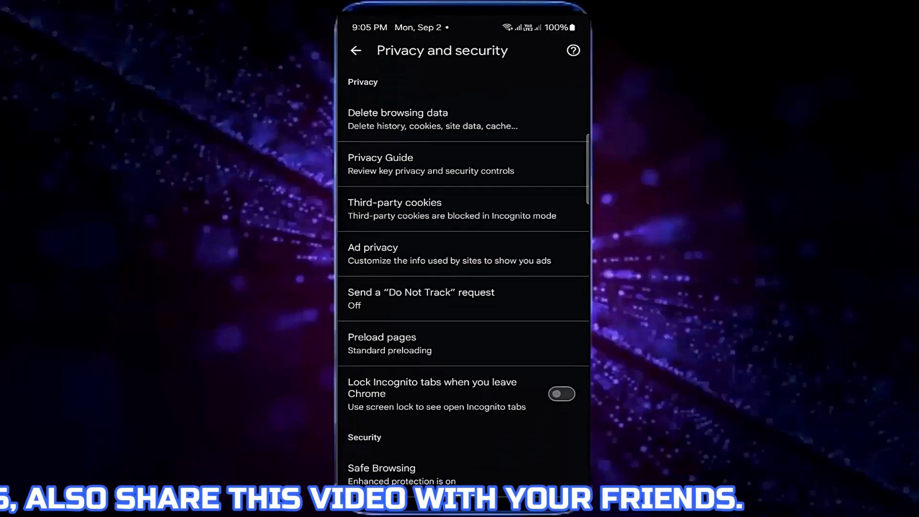
pyautogui.click(398, 119)
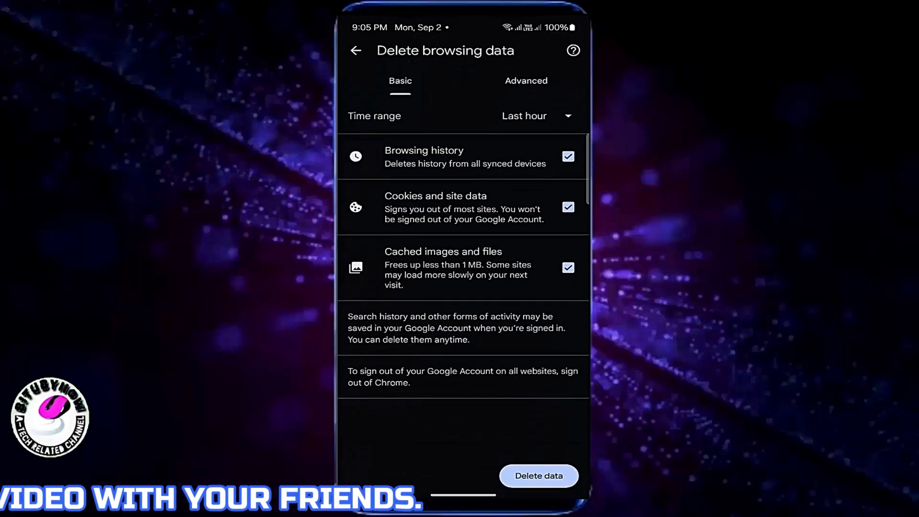
pyautogui.click(535, 115)
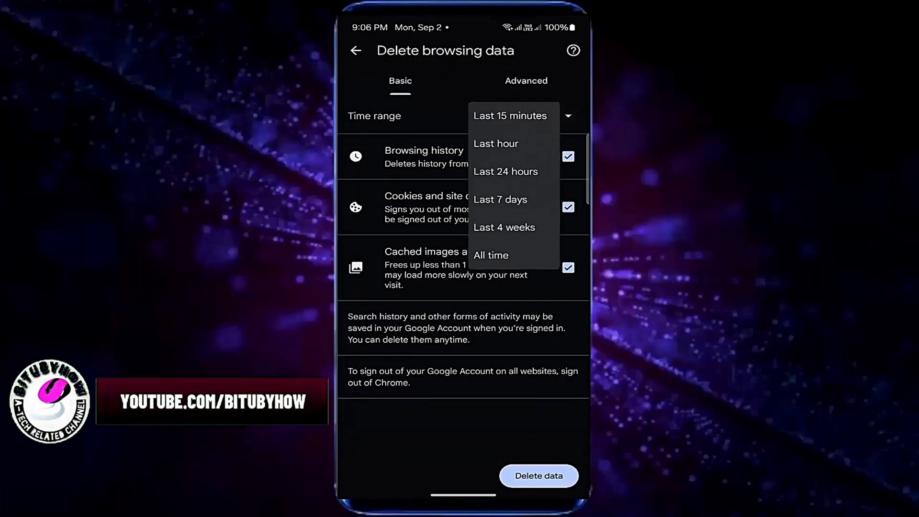
pyautogui.click(490, 255)
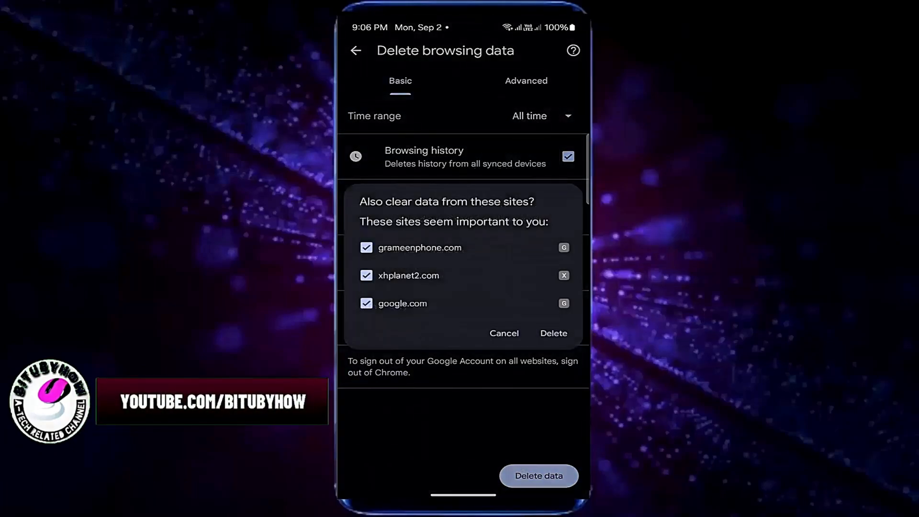
pyautogui.click(552, 333)
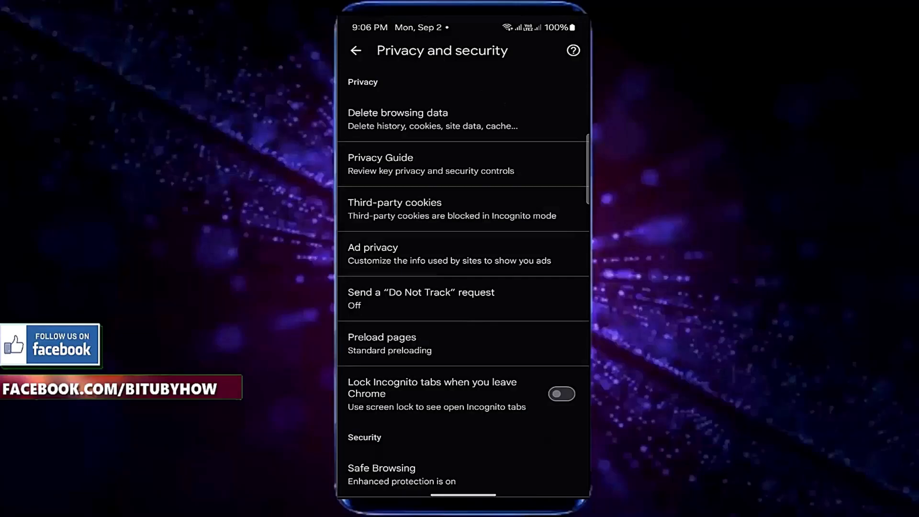
# Reopen Delete browsing data, review the time-range options, then return to the app drawer
pyautogui.click(397, 120)
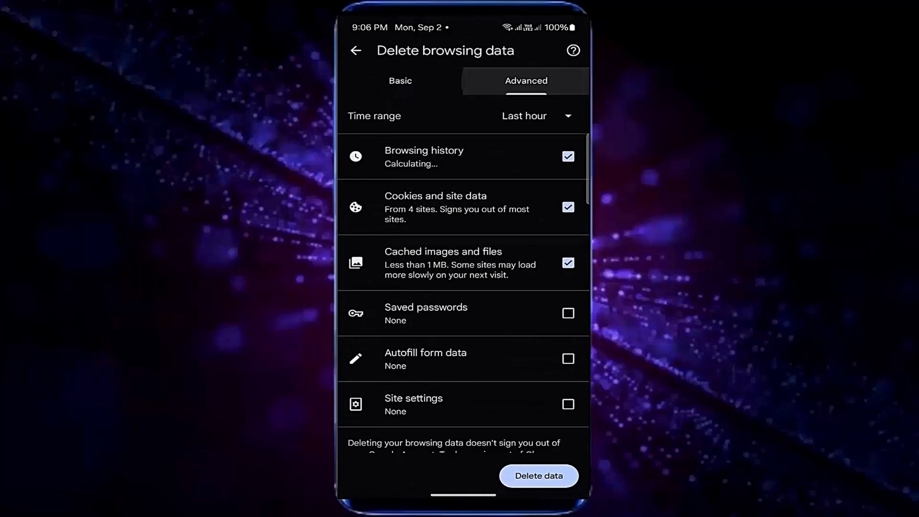
pyautogui.click(533, 115)
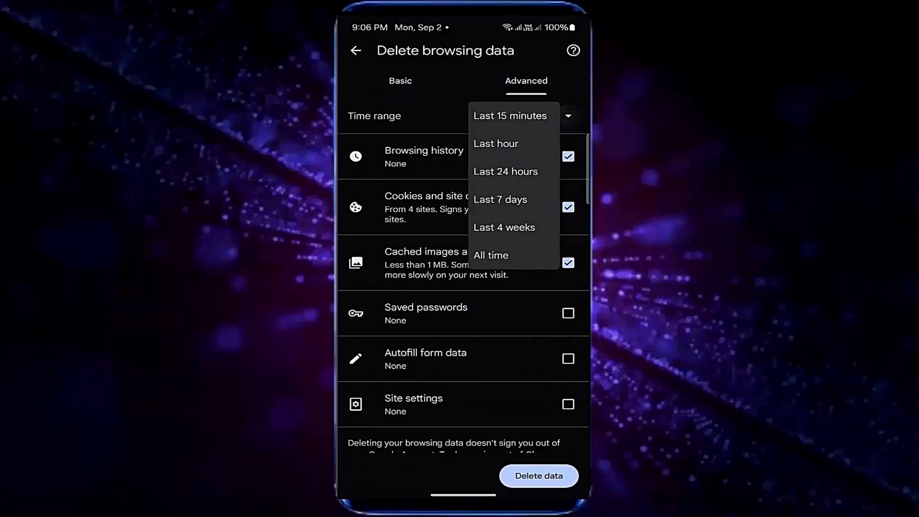
pyautogui.click(491, 255)
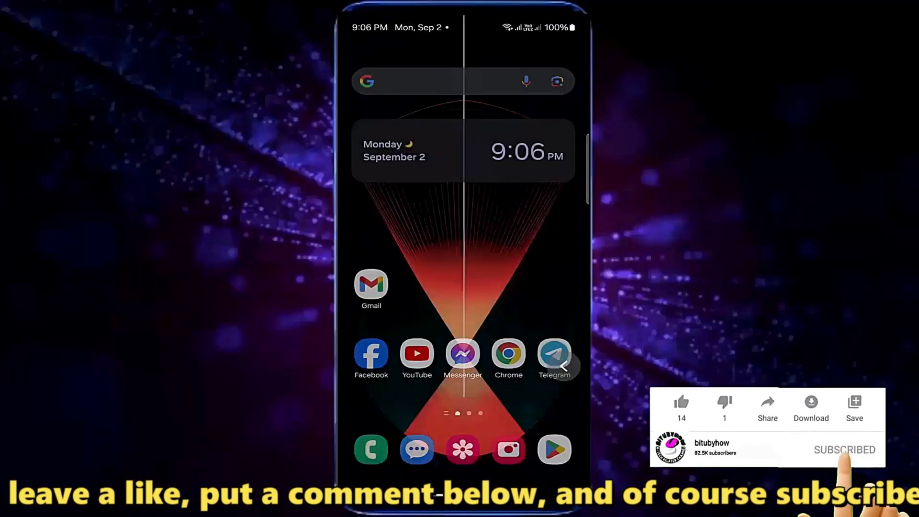
pyautogui.click(507, 358)
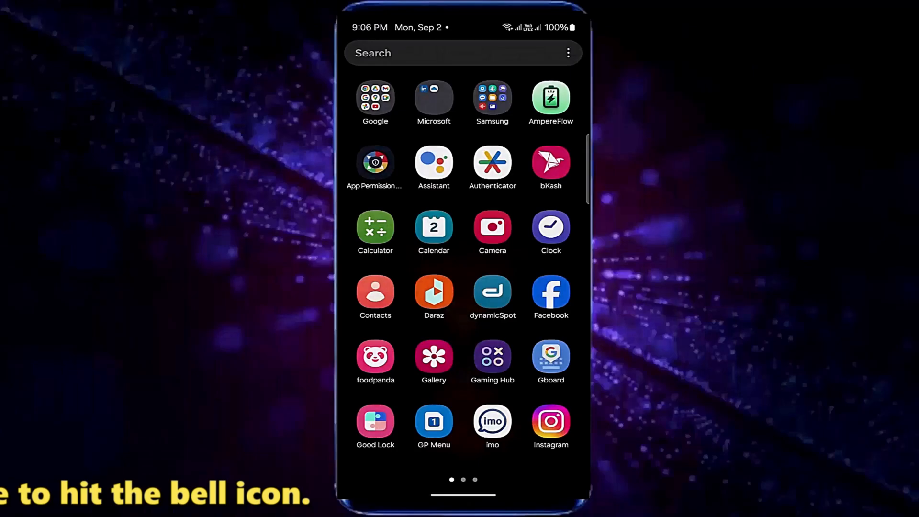
# Scroll the Settings list and open Apps to reach Chrome's App info page
pyautogui.hscroll(-3)
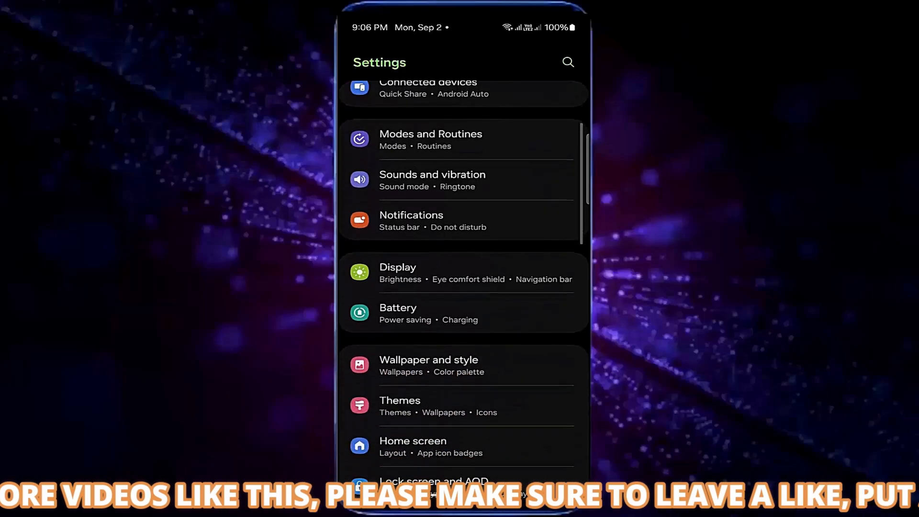
pyautogui.scroll(-3)
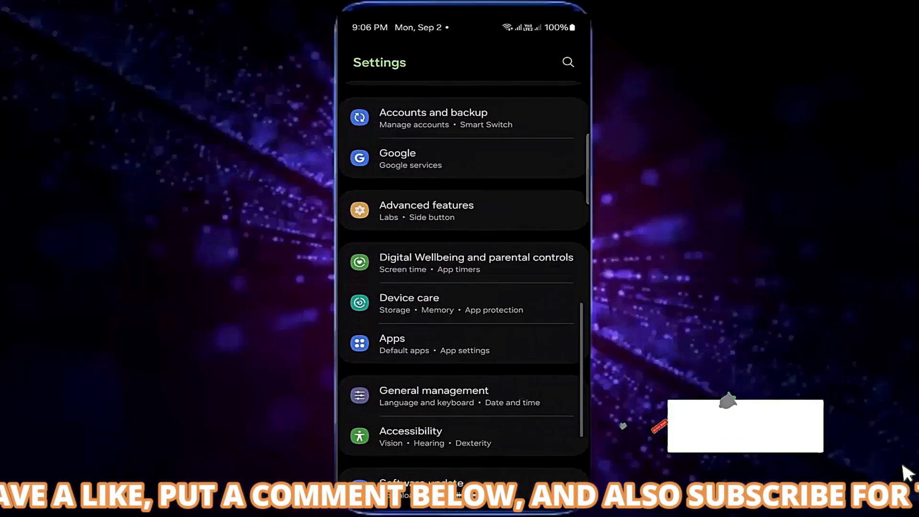
pyautogui.click(392, 344)
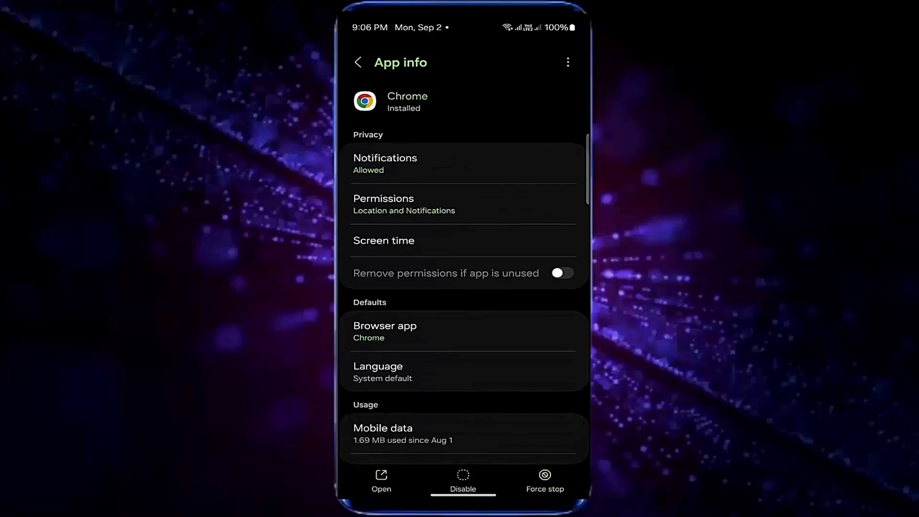
# Enable removing Chrome's unused permissions, then clear its cache and data from Storage
pyautogui.click(561, 273)
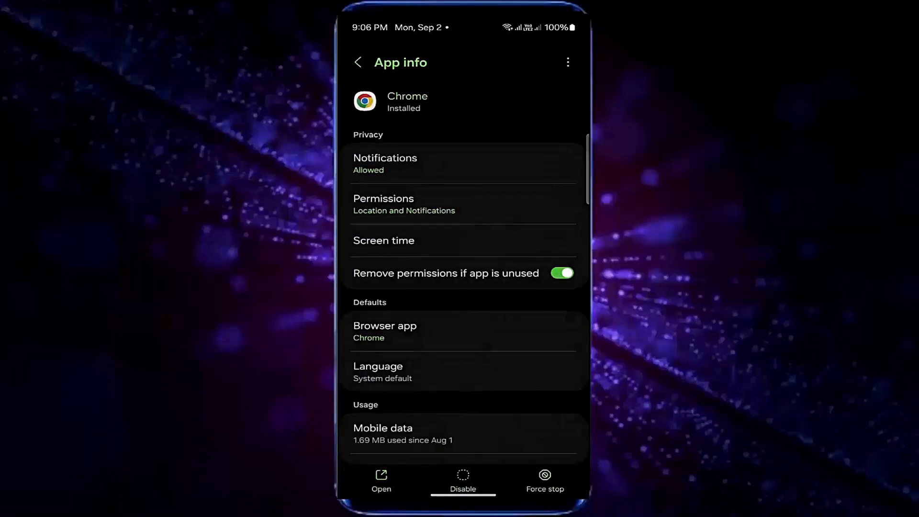
pyautogui.scroll(-3)
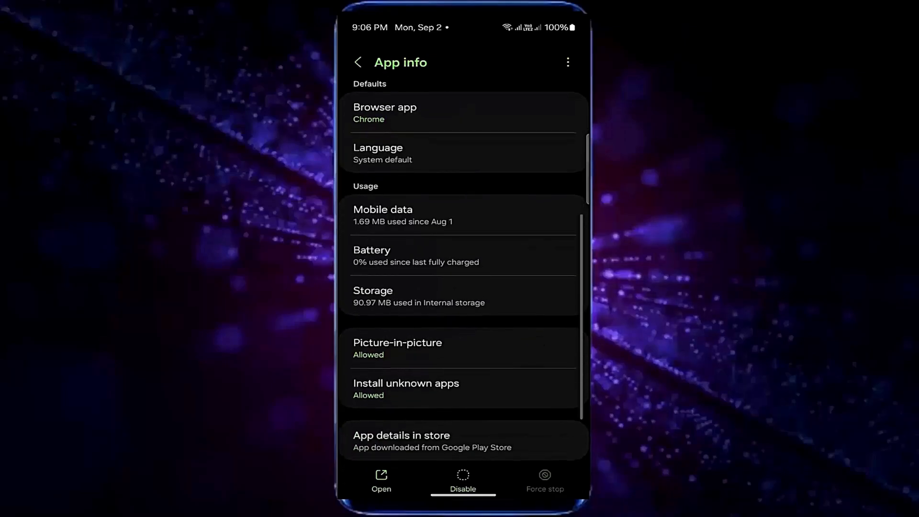
pyautogui.click(373, 295)
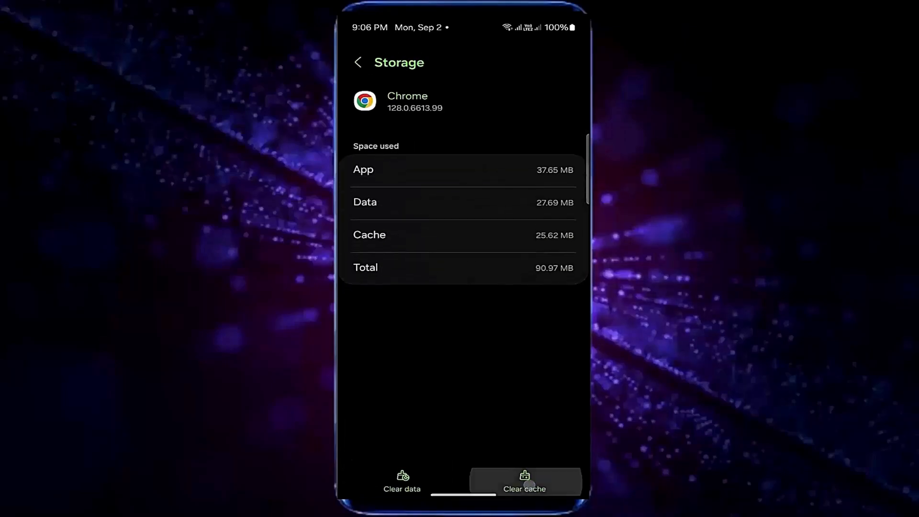
pyautogui.click(523, 482)
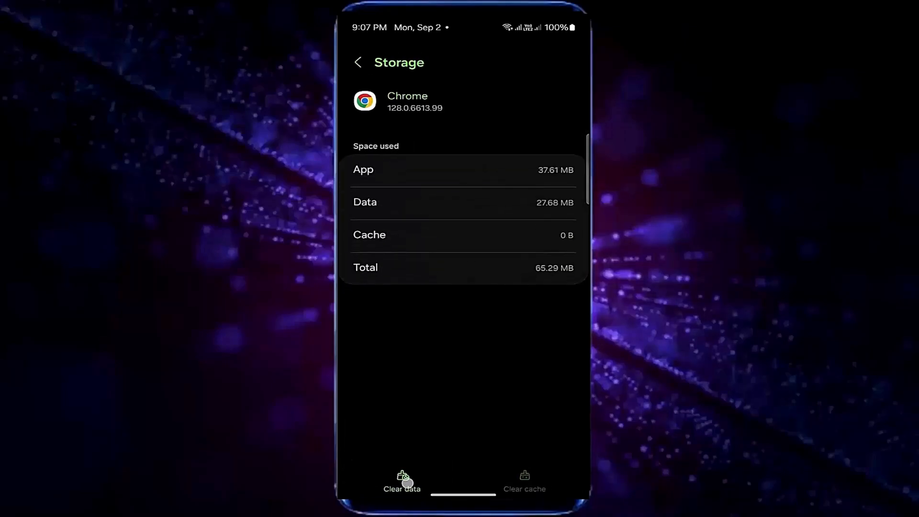
pyautogui.click(402, 483)
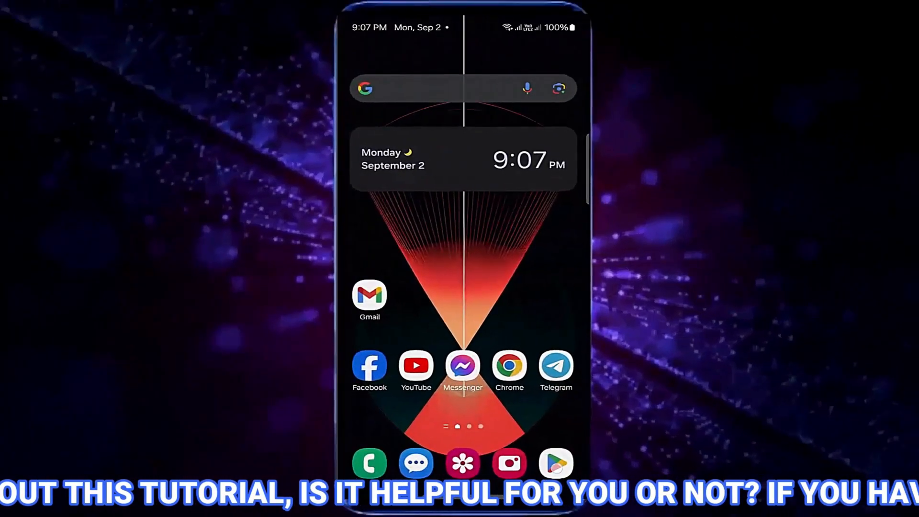
# Confirm Chrome has no Play Store update, then launch it from its store page
pyautogui.click(555, 463)
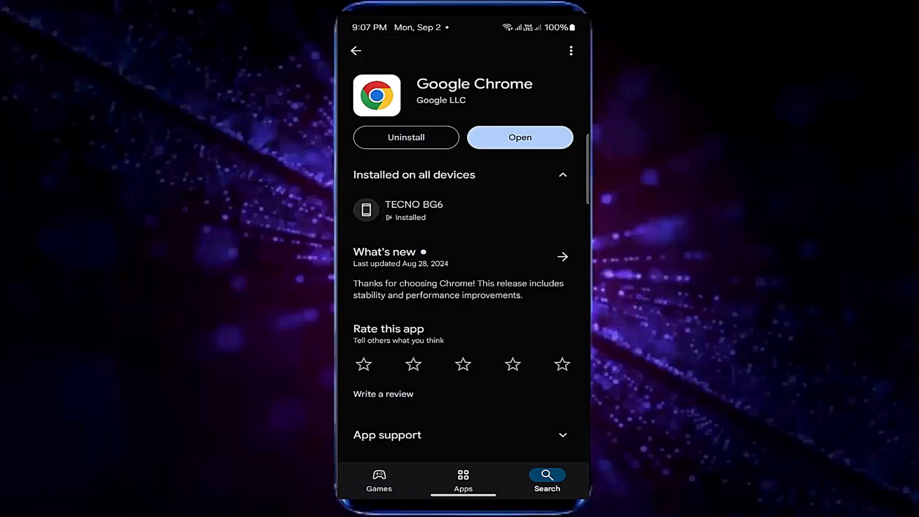
pyautogui.click(519, 137)
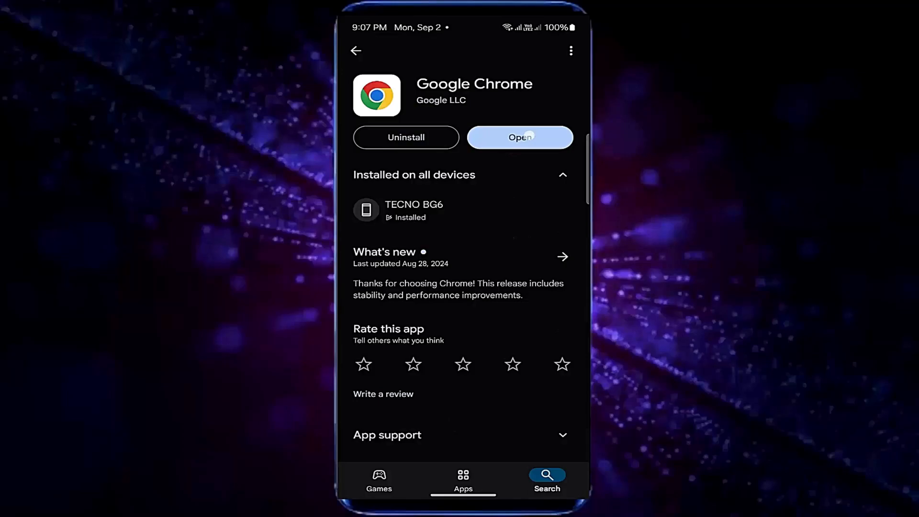
pyautogui.click(519, 138)
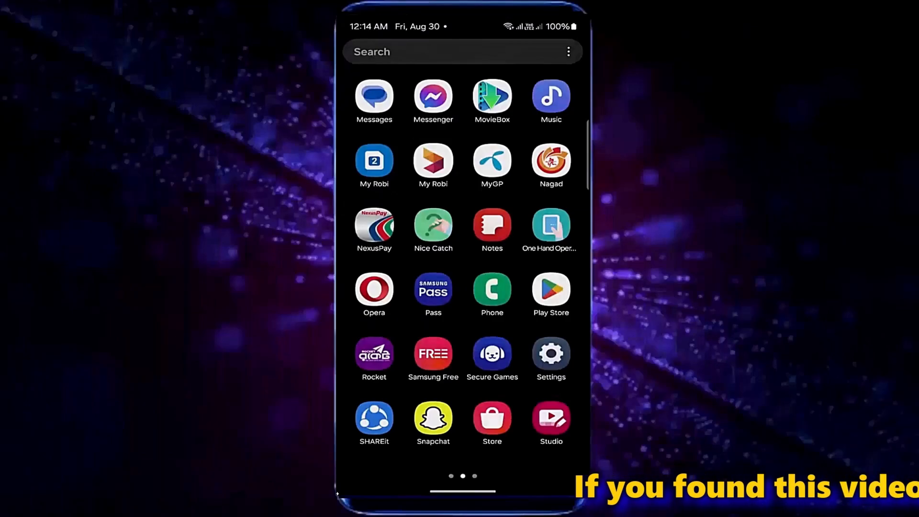
# Search Settings for 'reset' and confirm resetting Wi-Fi and Bluetooth settings
pyautogui.click(550, 352)
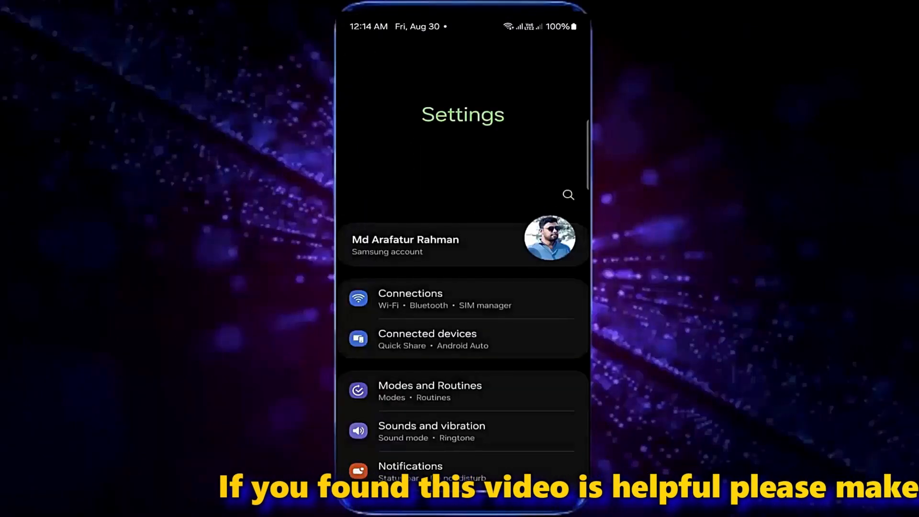
pyautogui.click(567, 195)
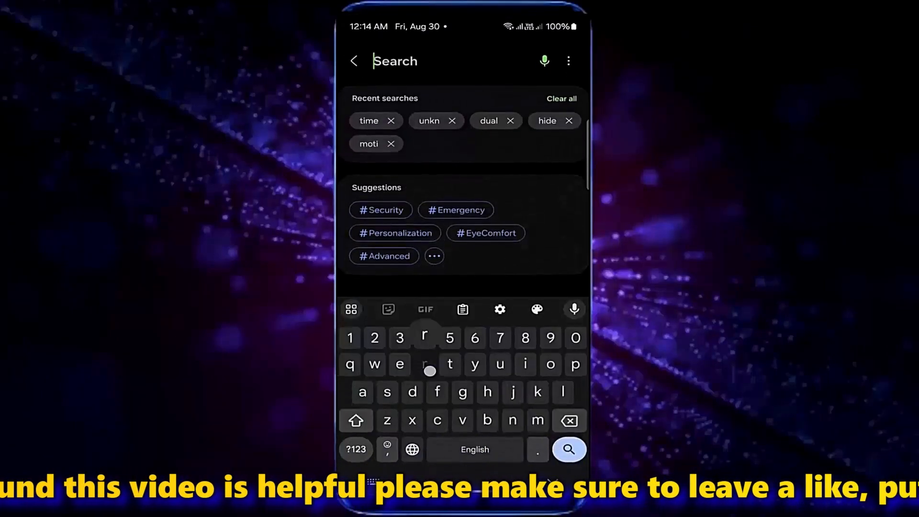
pyautogui.write('reset')
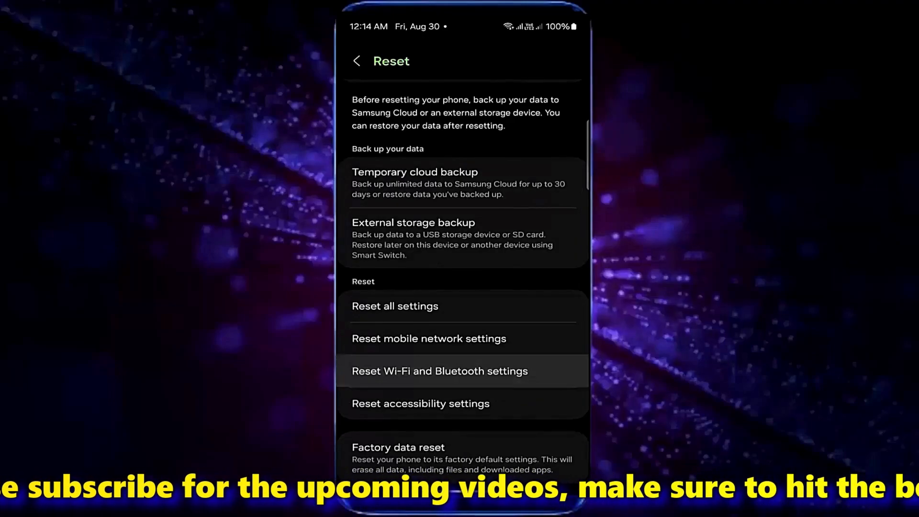
pyautogui.click(439, 371)
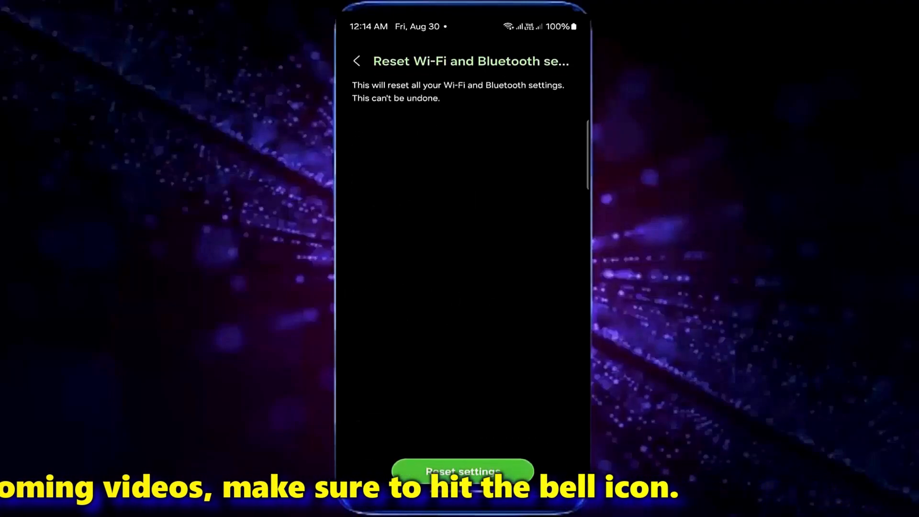
pyautogui.click(462, 471)
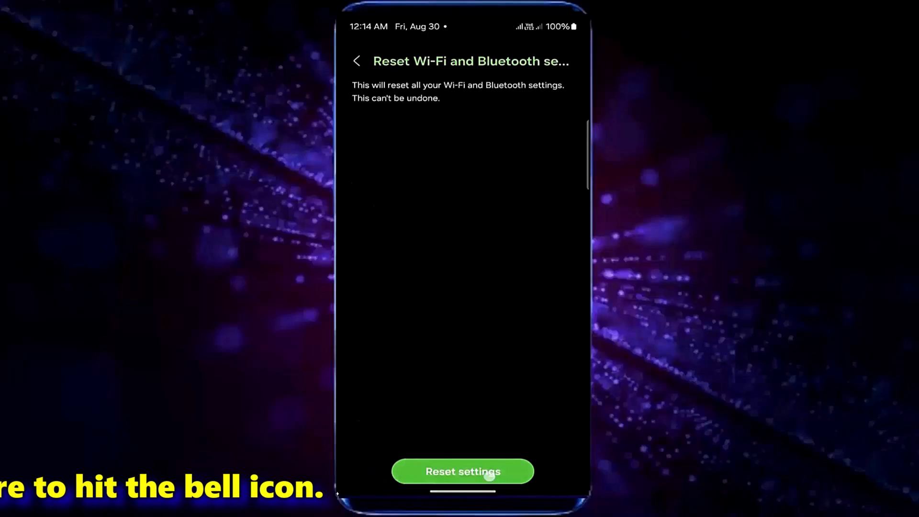
pyautogui.click(462, 471)
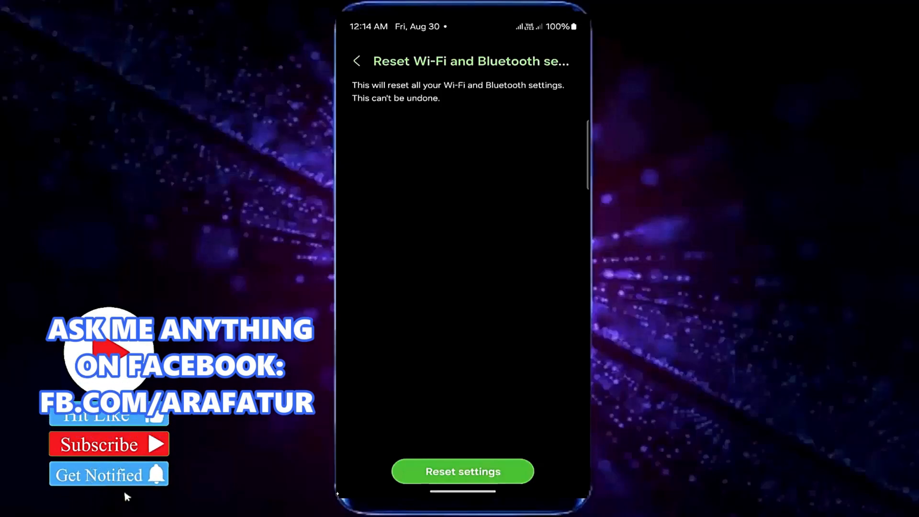
# Join the Bitu Online network with its password
pyautogui.click(356, 61)
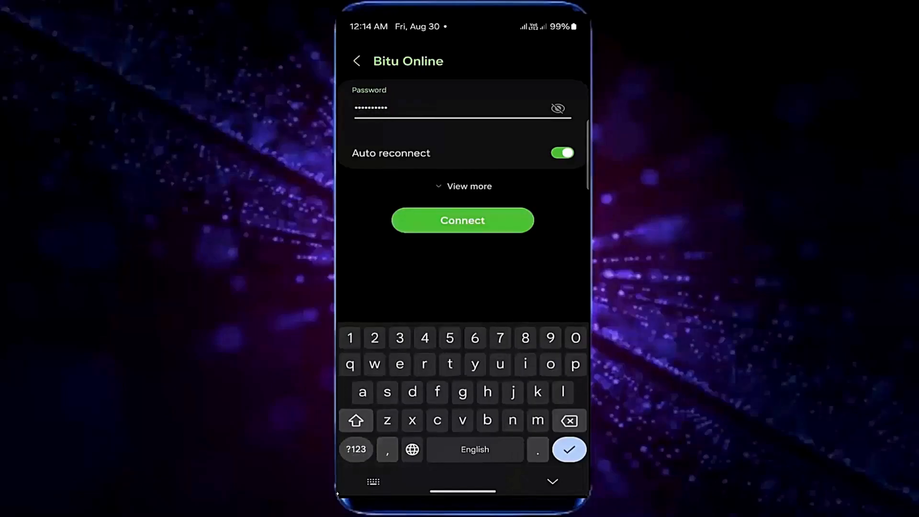
pyautogui.click(462, 219)
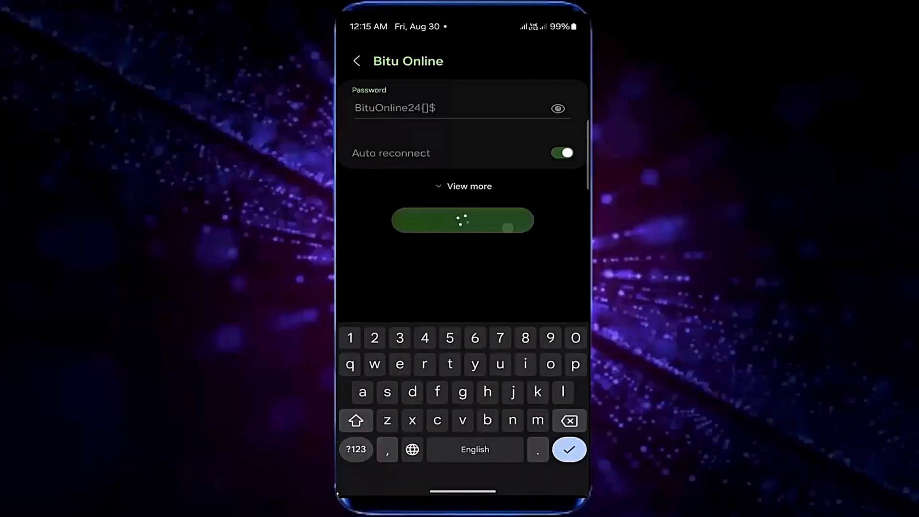